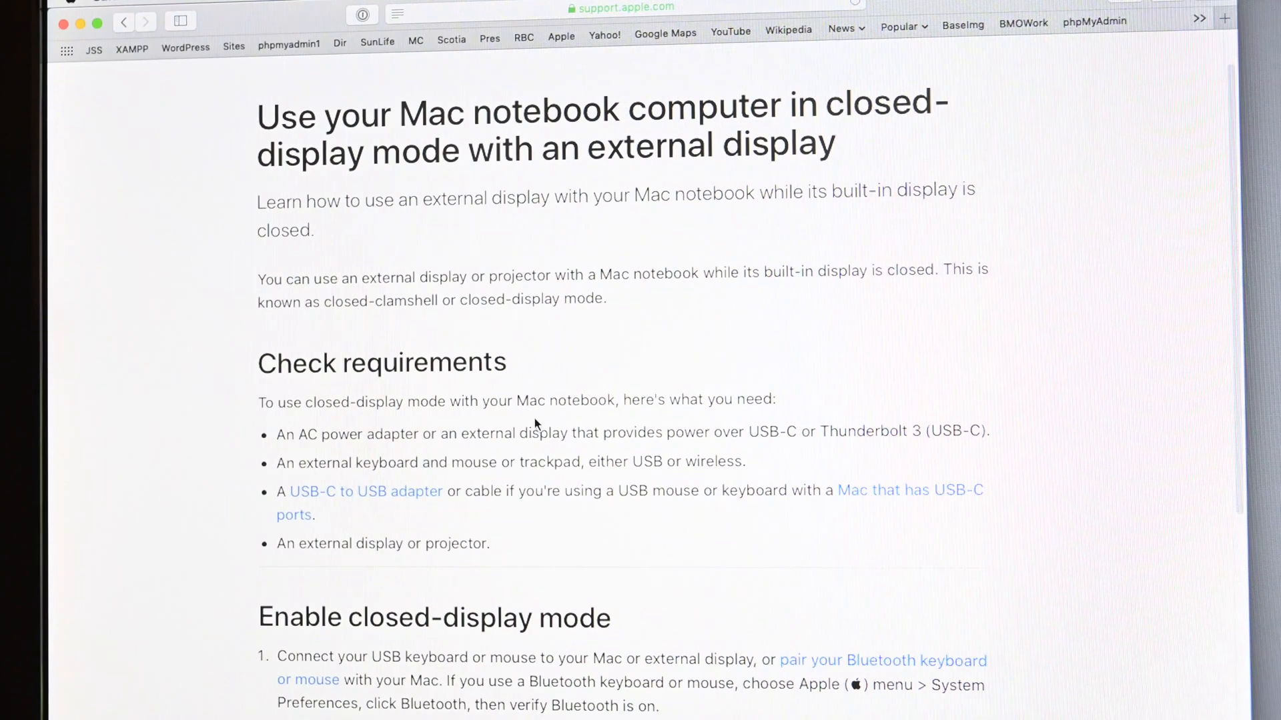
pyautogui.moveTo(428, 448)
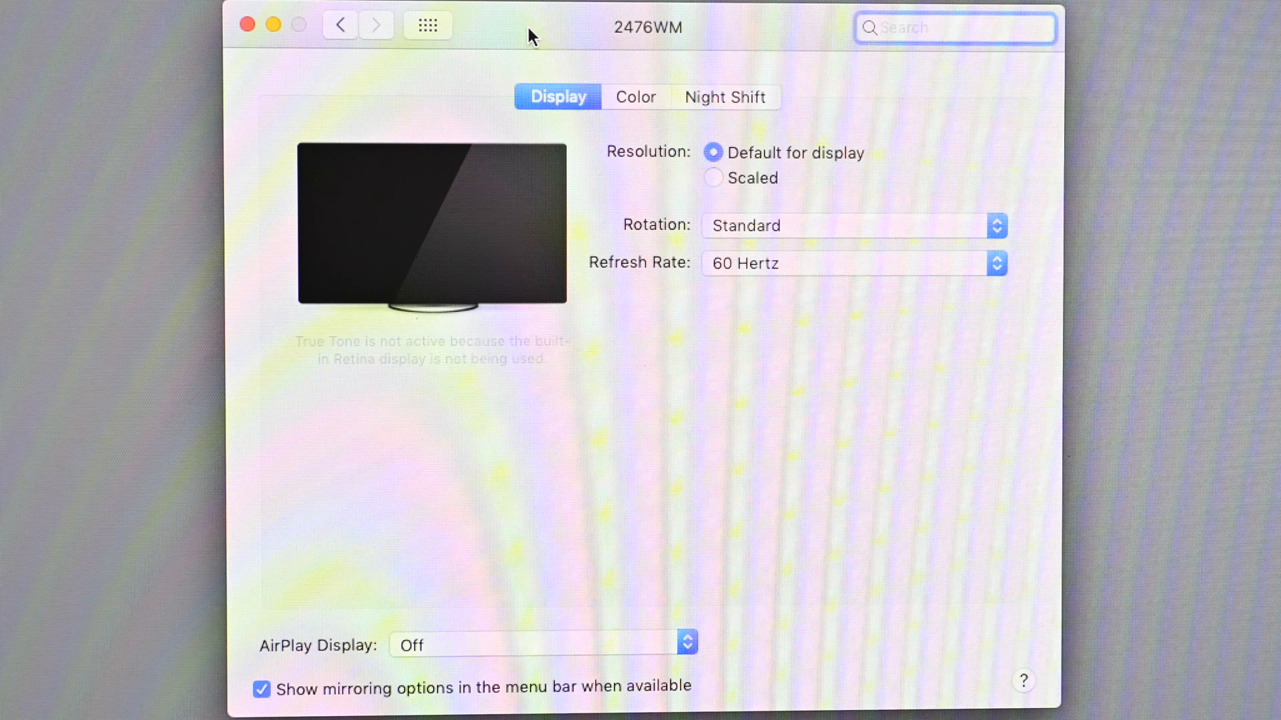
# - Bring up the Built-in Retina Display settings window alongside the 2476WM monitor's window
pyautogui.click(954, 27)
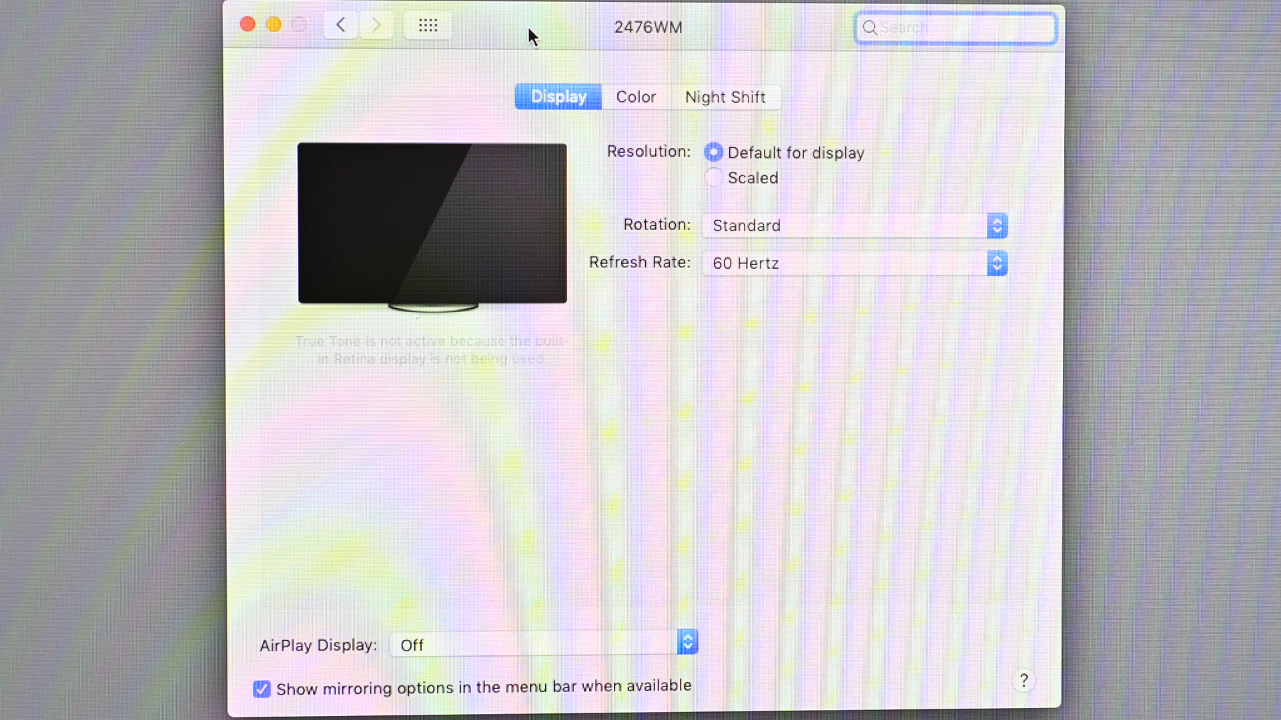
pyautogui.click(954, 27)
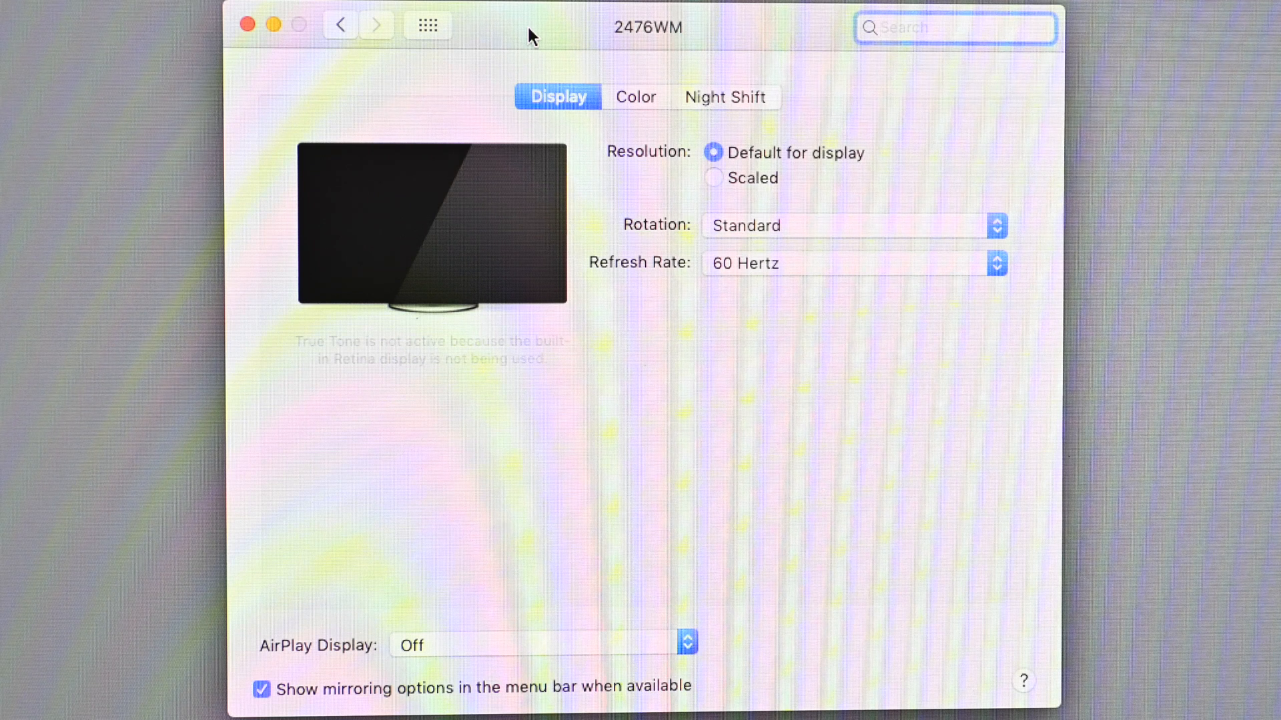
pyautogui.click(955, 26)
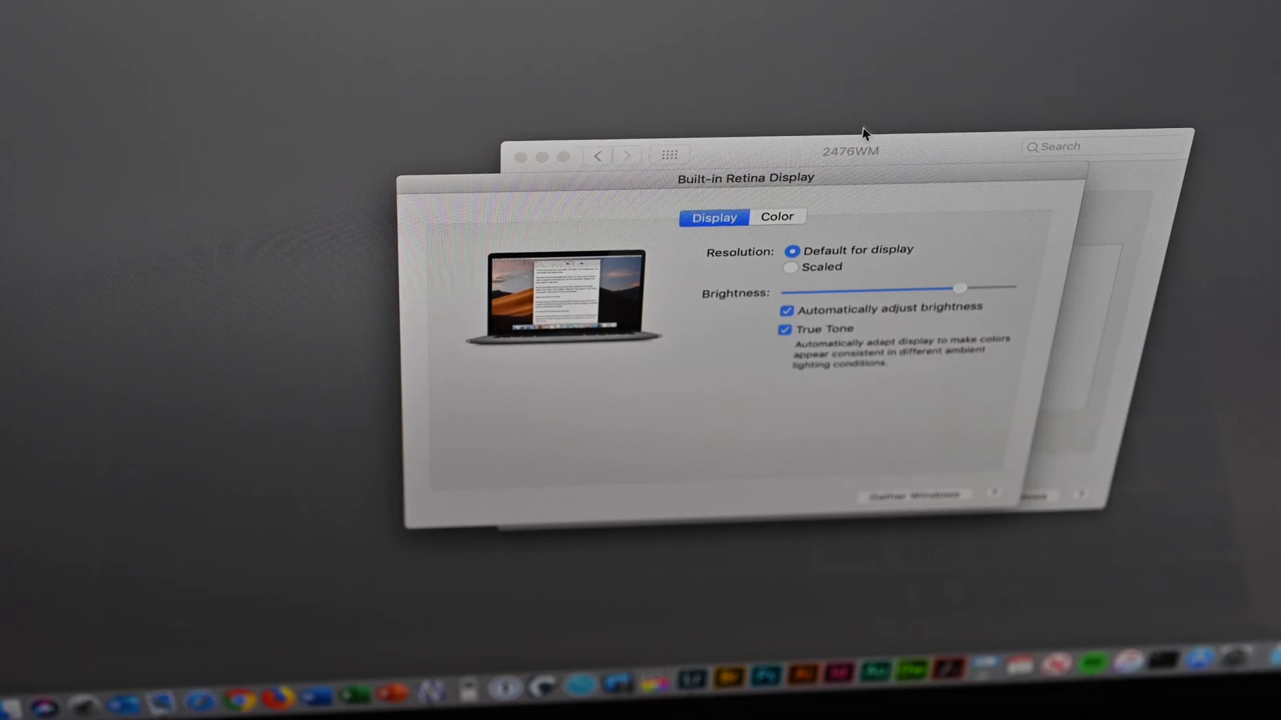
# - Show the Arrangement view with the built-in and 2476WM display rectangles positioned diagonally
pyautogui.click(805, 198)
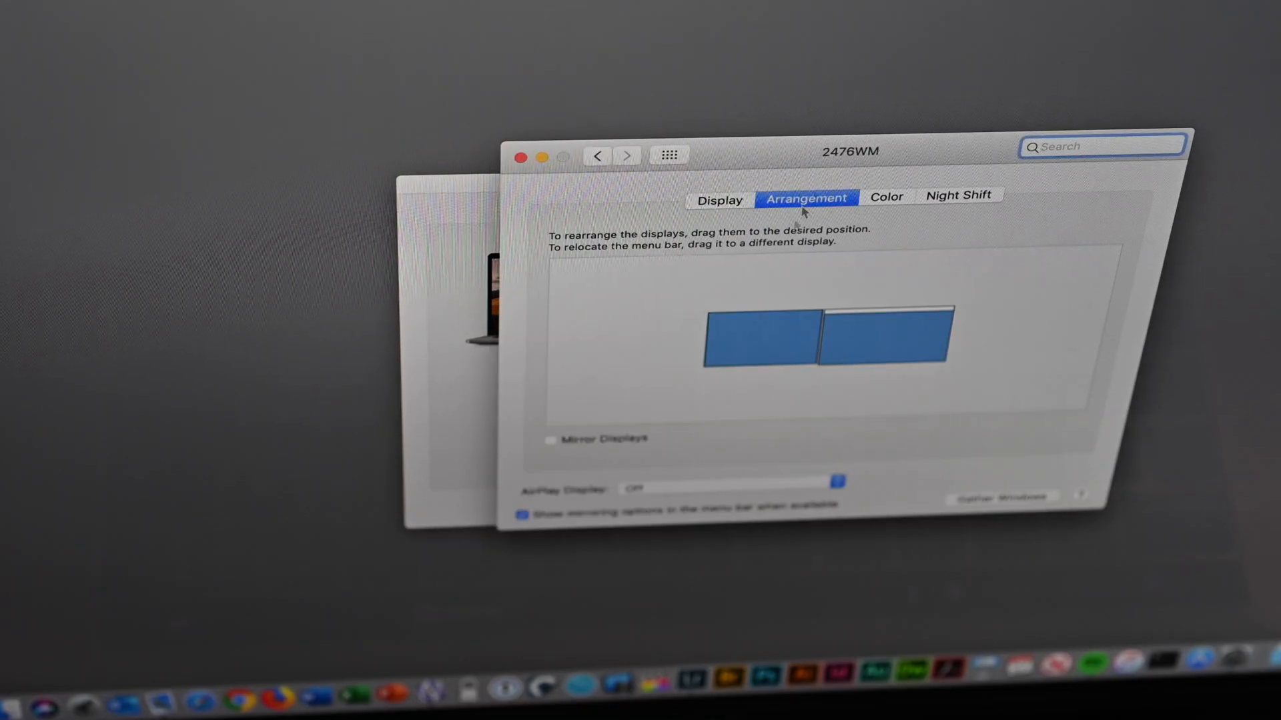
pyautogui.click(878, 335)
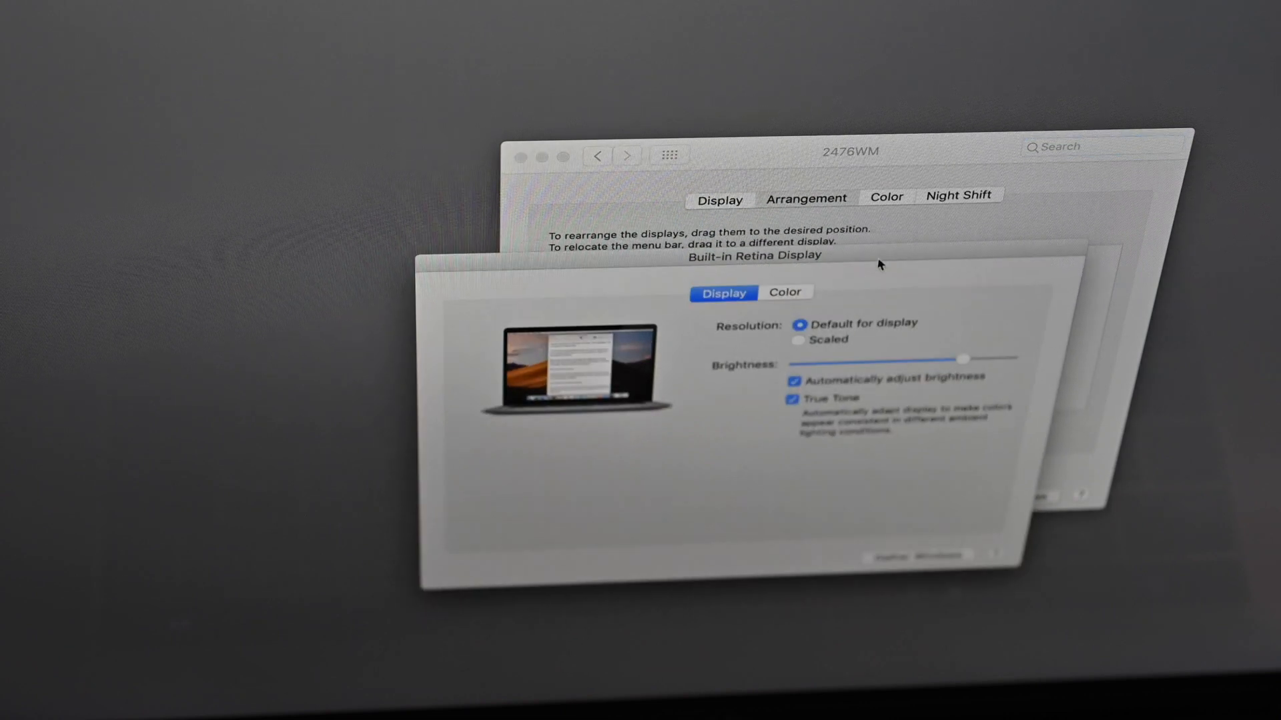
pyautogui.click(806, 199)
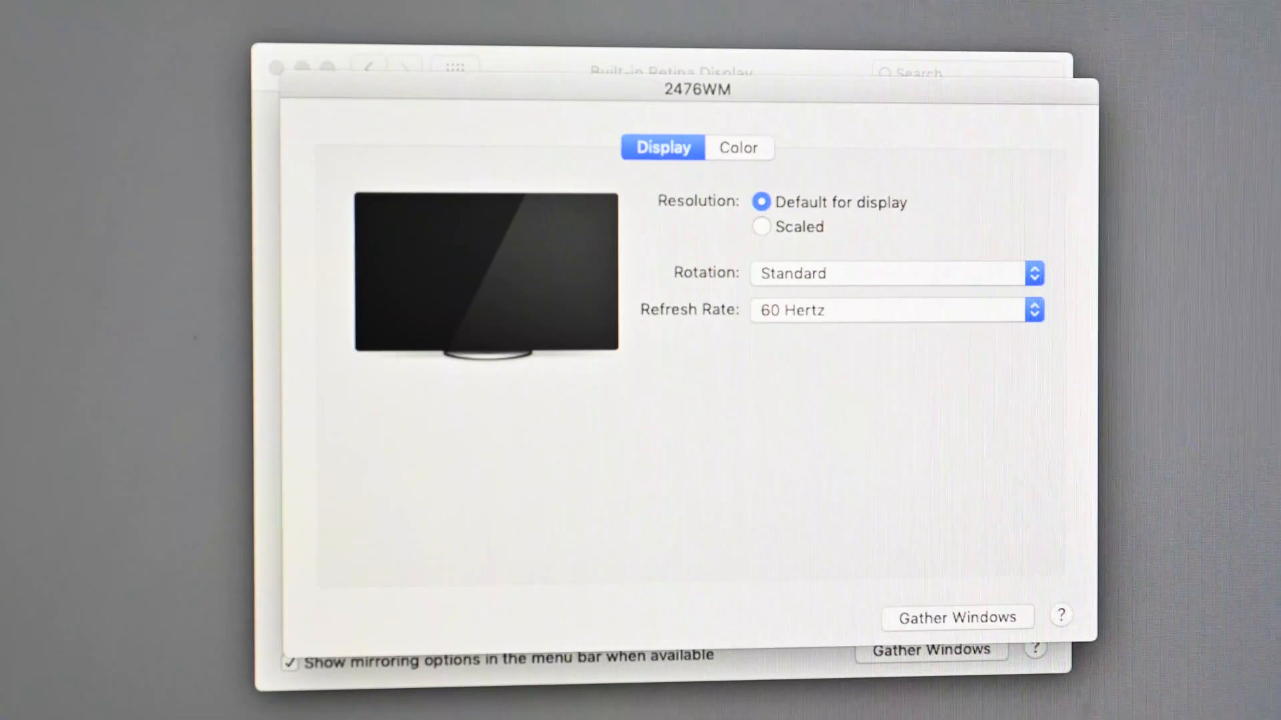
pyautogui.click(623, 135)
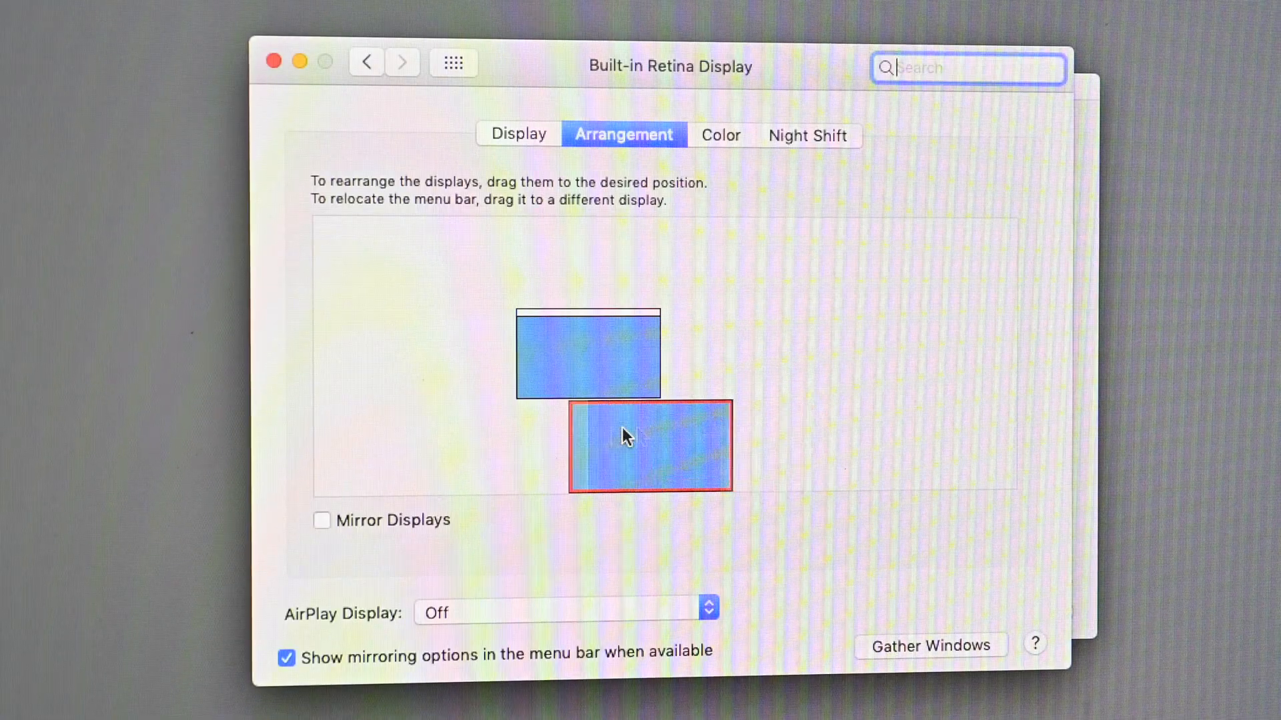